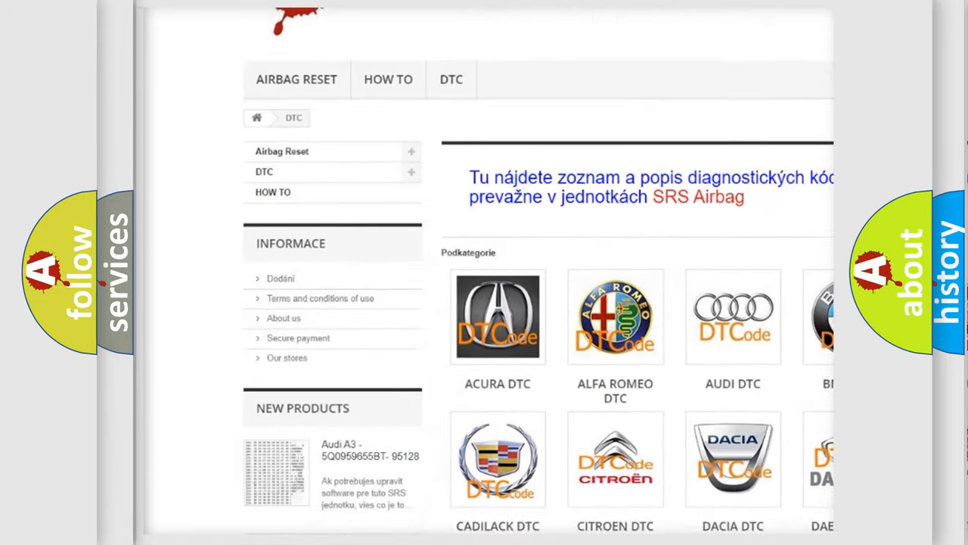
Scroll down the airbagreset.sk DTC page to the GMC entry in the car-make grid.
scroll("down", 3)
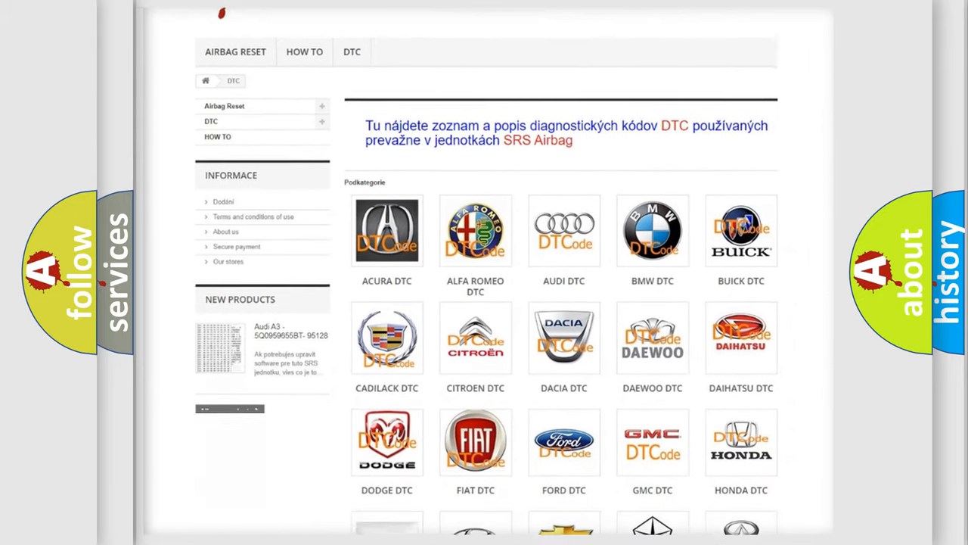
scroll("down", 3)
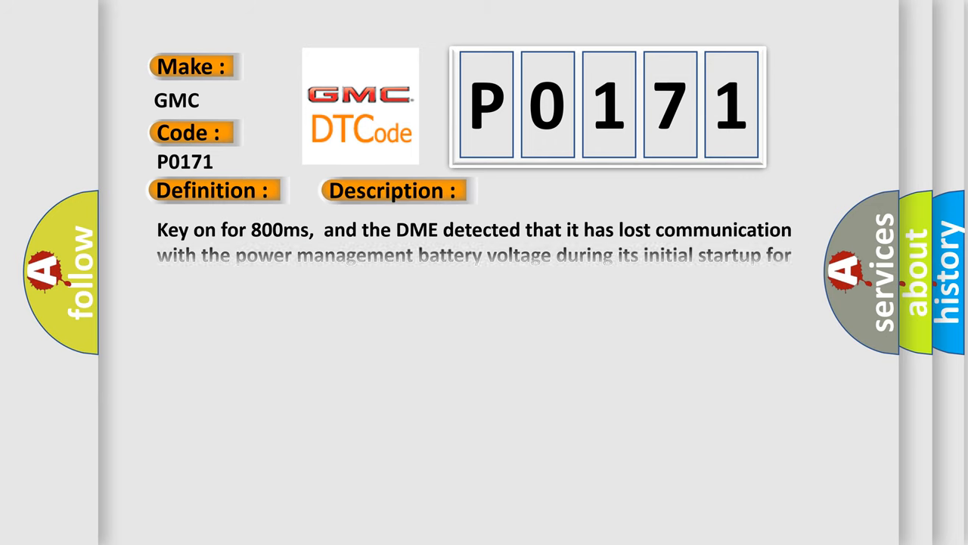
Advance the slide to show the P0171 Cause heading: failed DME, CAN-bus resistance, shorted wires.
left_click(556, 190)
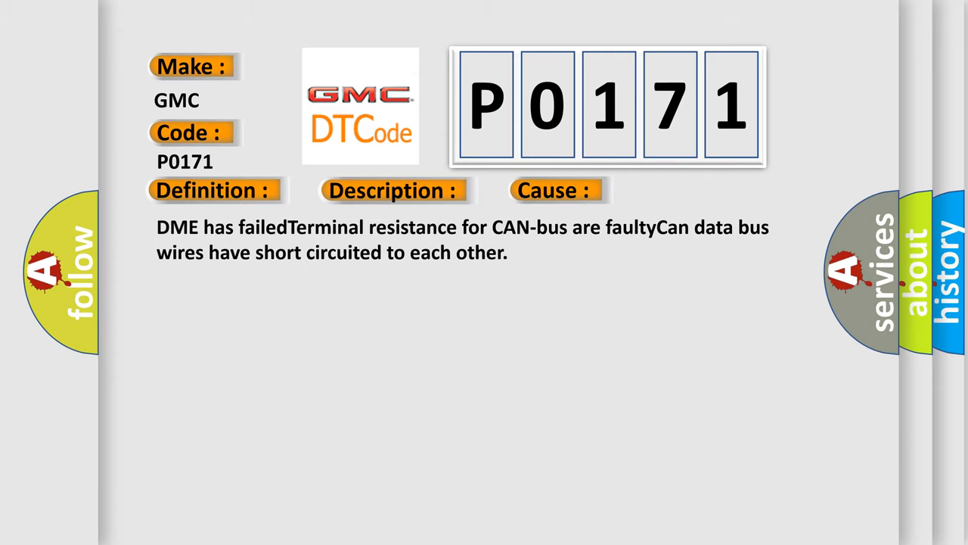